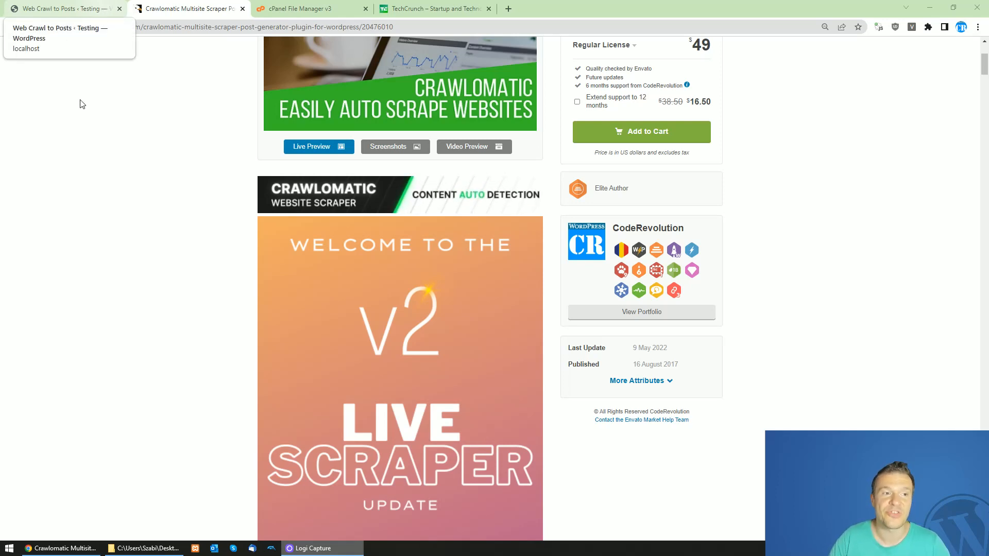
mouse_move(85, 99)
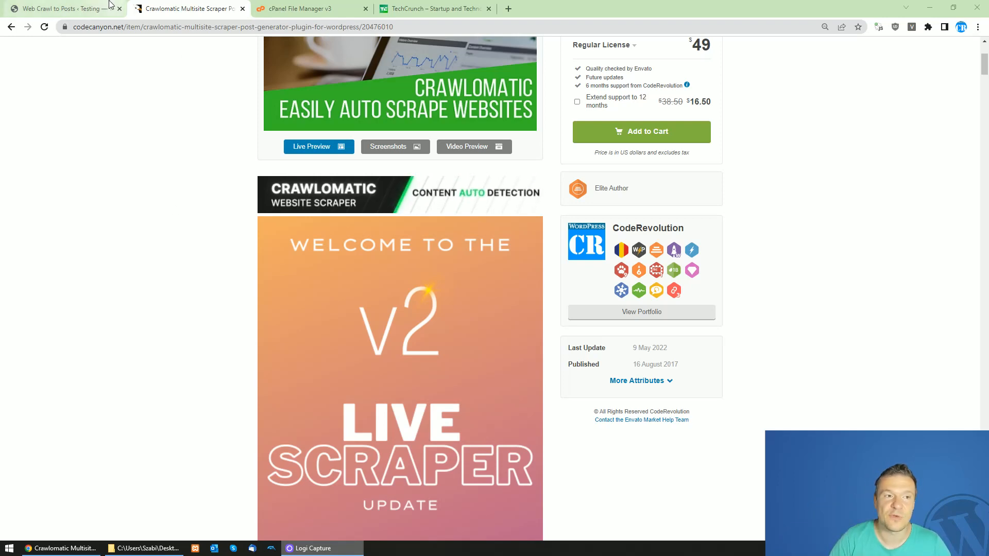
- Return from the CodeCanyon Crawlomatic product page to the Web Crawl to Posts rules page
left_click(60, 9)
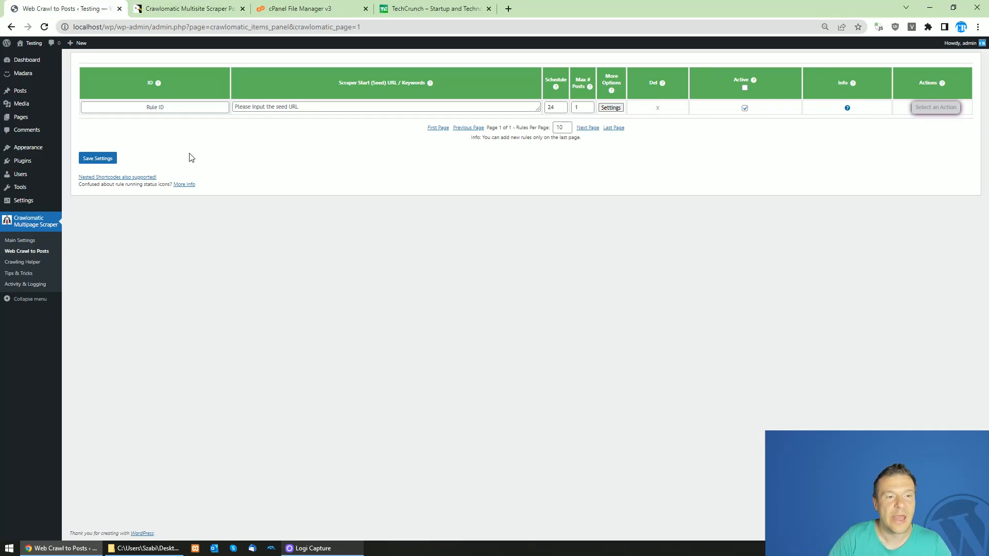
- Browse the TechCrunch homepage and Zinc fund article, then bring up the desktop crawl folder
left_click(434, 8)
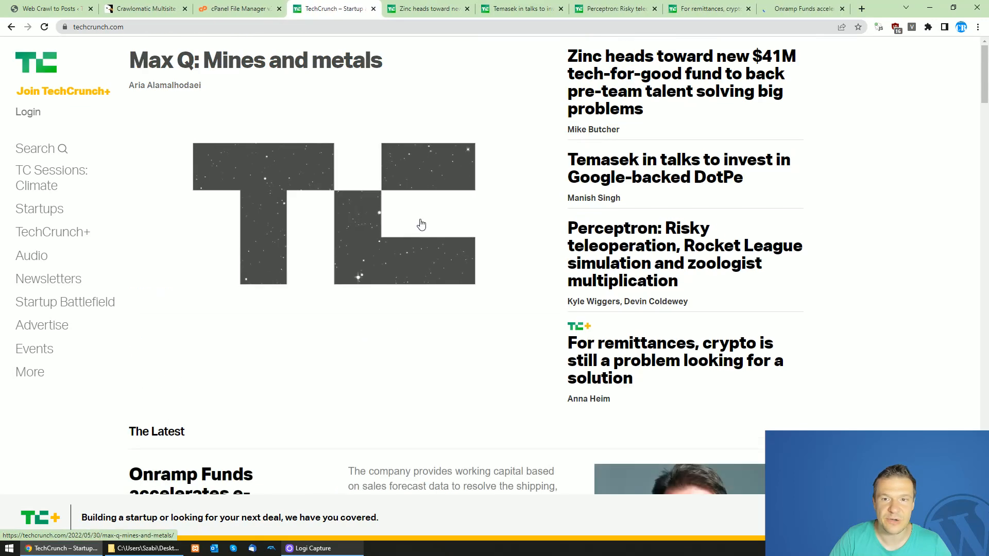
left_click(680, 82)
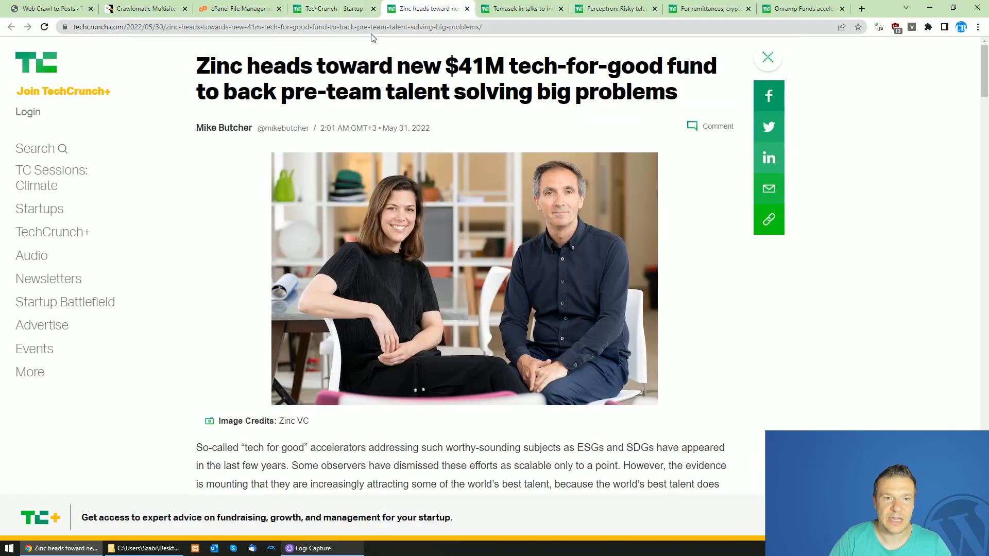
left_click(271, 26)
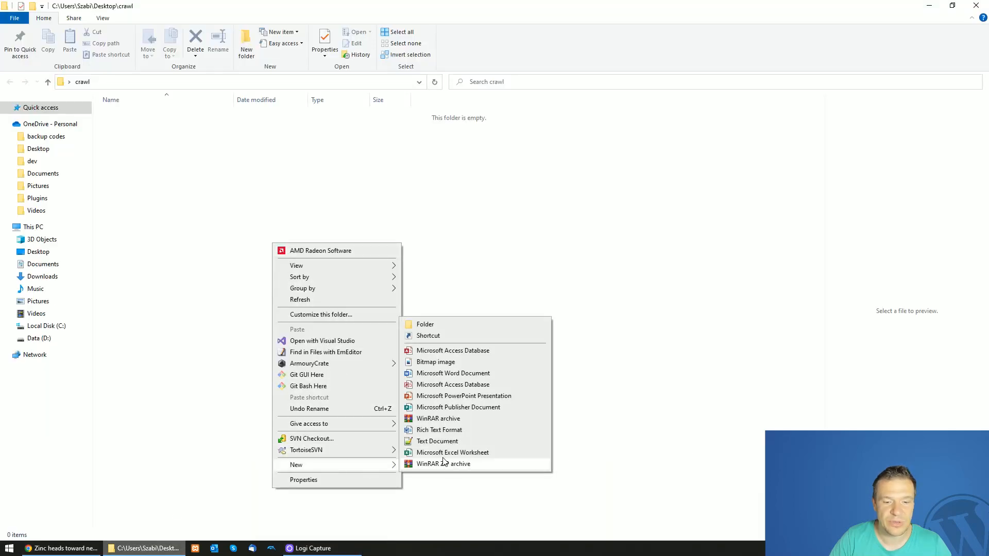
- Create scrp.txt in the crawl folder and paste the TechCrunch article URLs into it
left_click(437, 441)
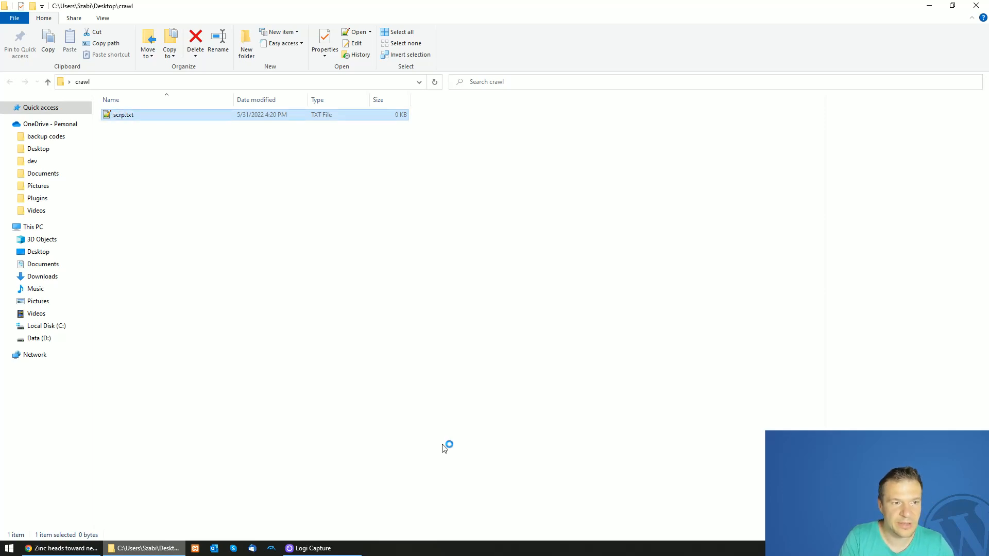
double_click(124, 115)
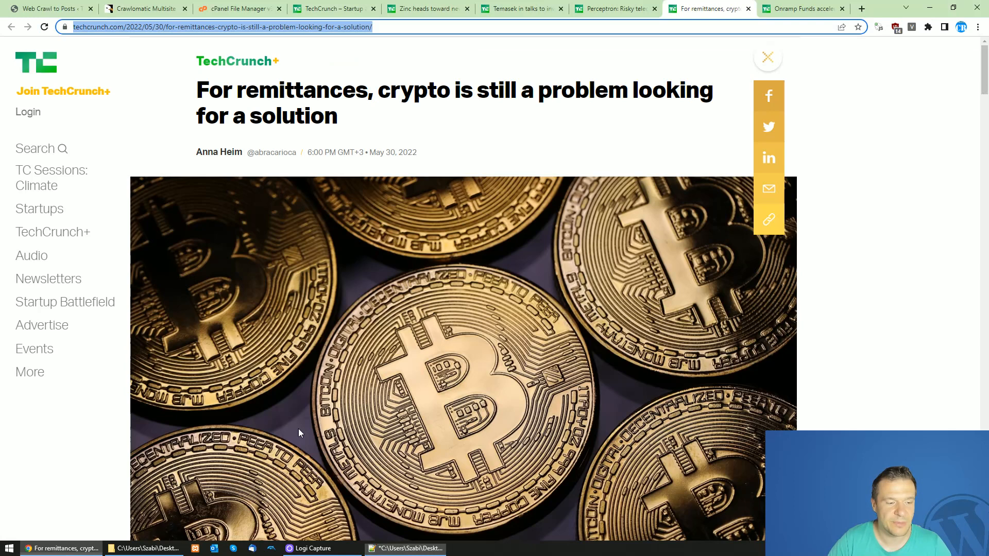
left_click(405, 547)
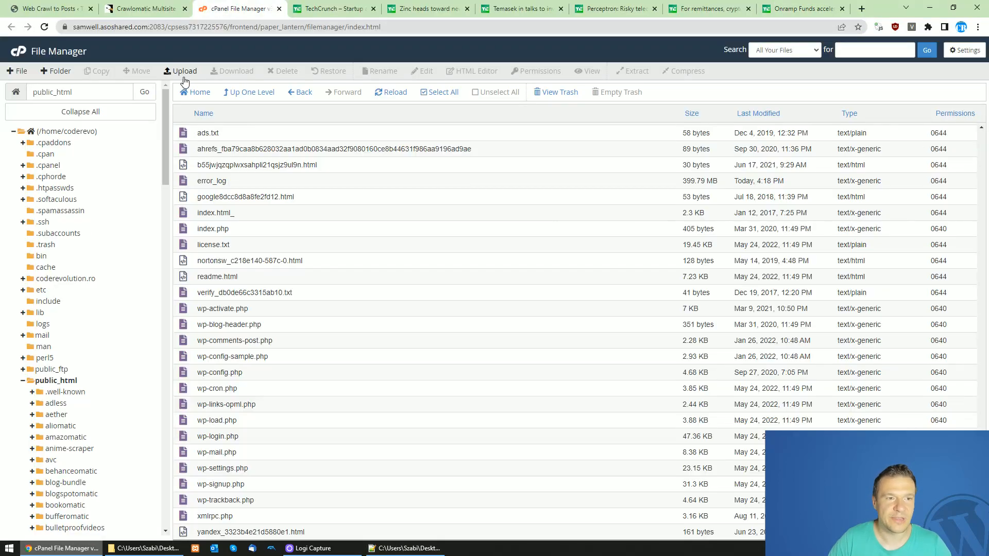
- Upload scrp.txt to public_html and load coderevolution.ro/scrp.txt in a new tab
left_click(145, 548)
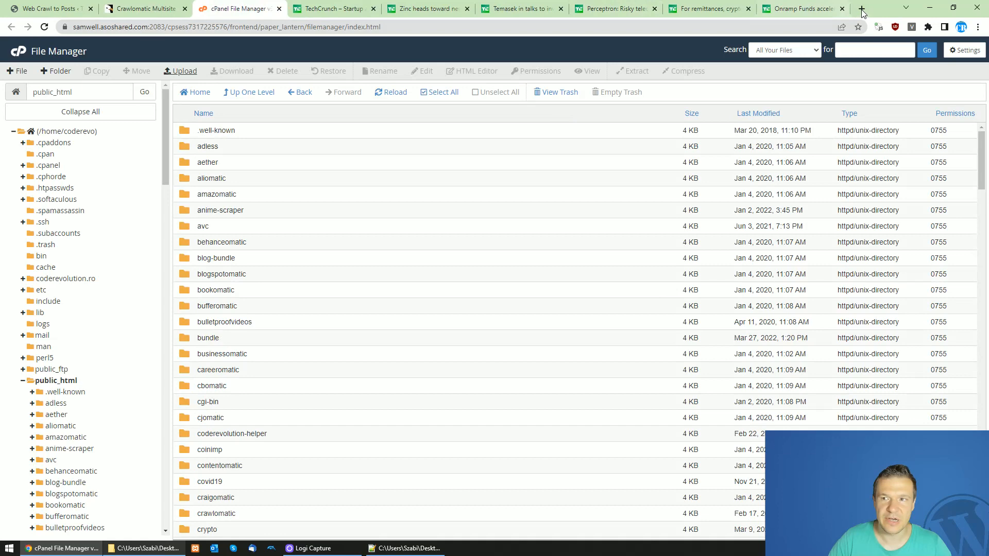
left_click(862, 8)
type("coderevolution.ro/scrp.txt")
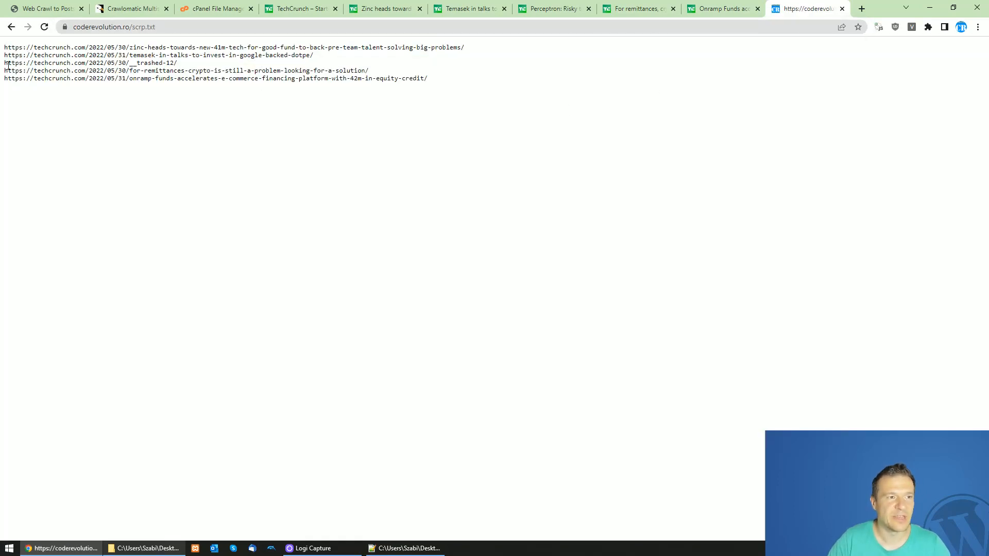
left_click(113, 26)
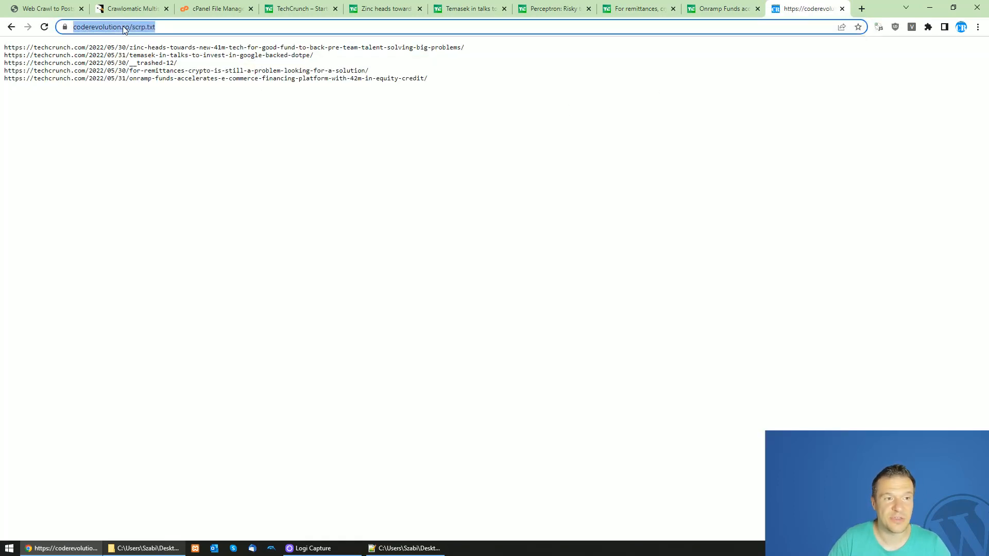
right_click(123, 27)
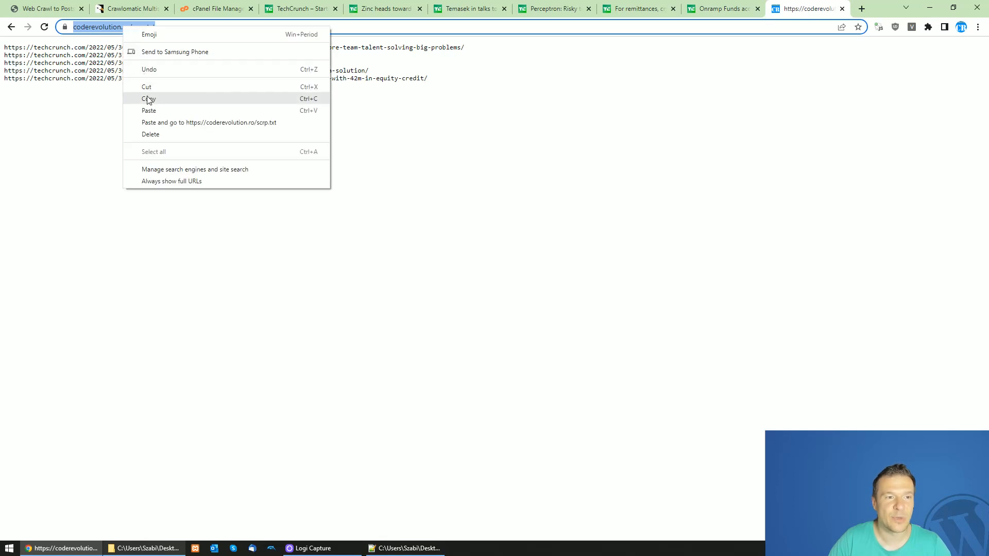
left_click(149, 98)
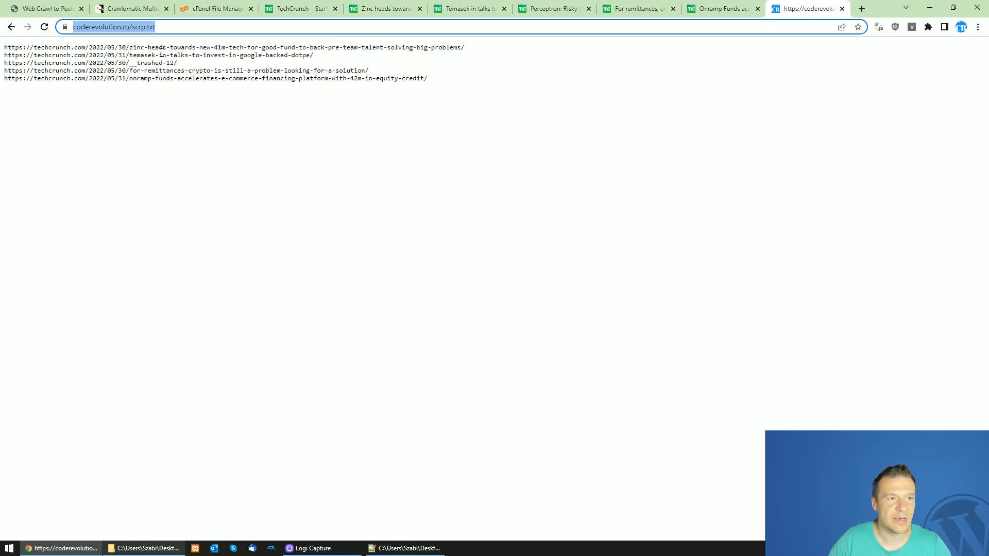
left_click(45, 9)
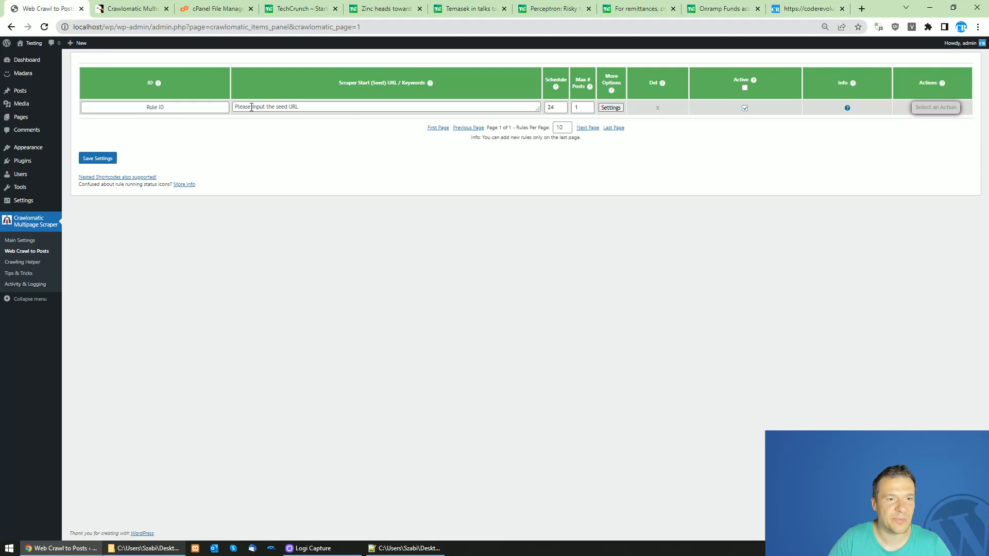
right_click(252, 106)
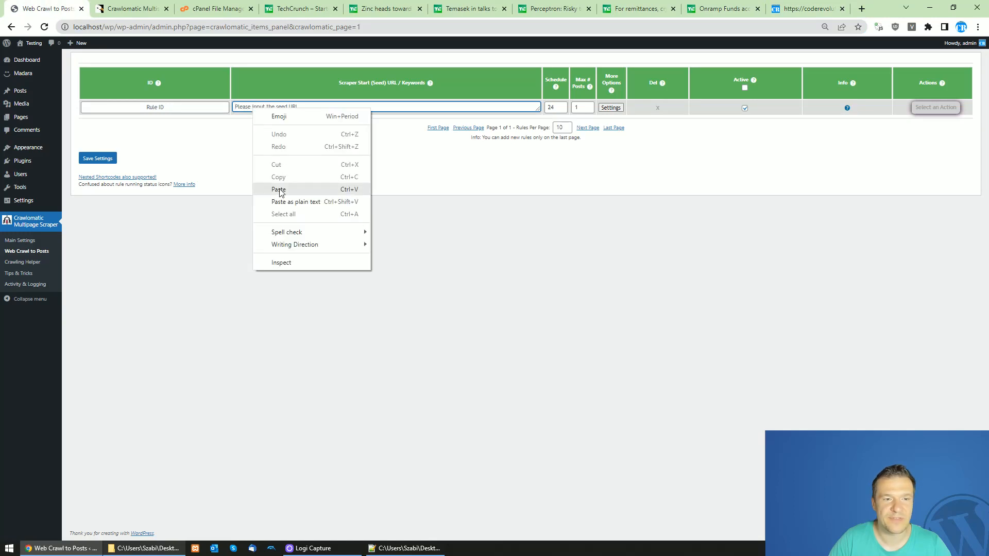
left_click(279, 189)
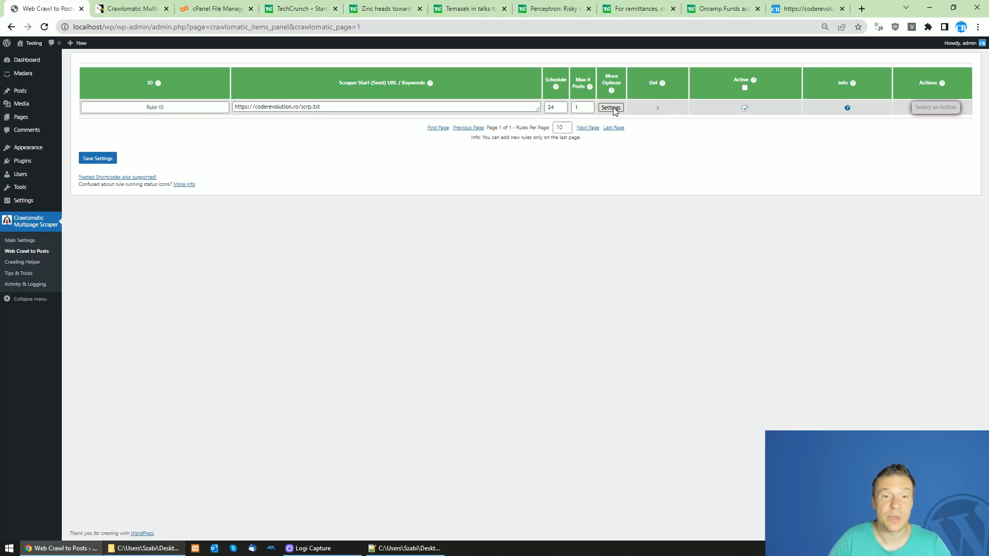
- Tick 'Do Not Scrape Seed URL' under Crawling Restrictions, rechecking the scrp.txt links
left_click(609, 107)
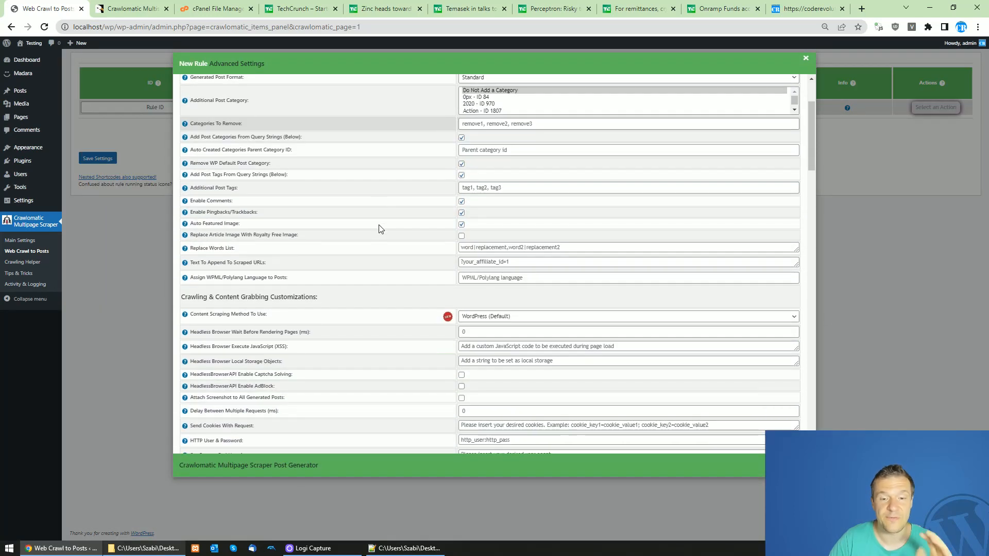
scroll("down", 3)
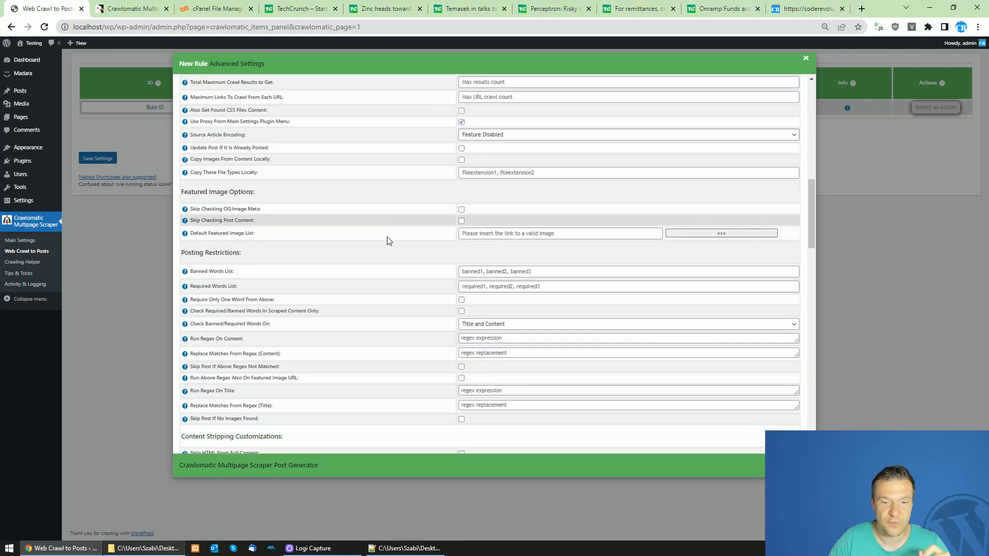
scroll("down", 3)
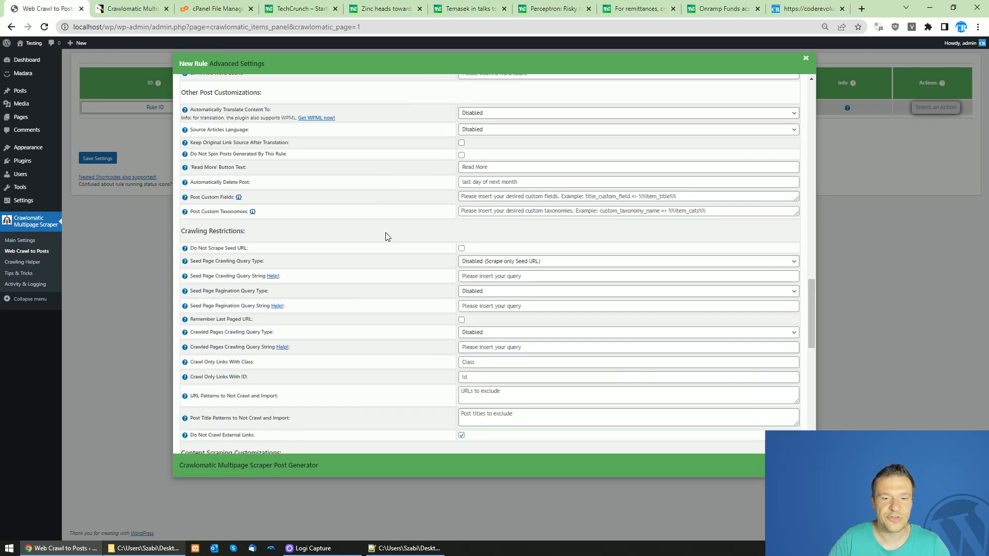
scroll("down", 3)
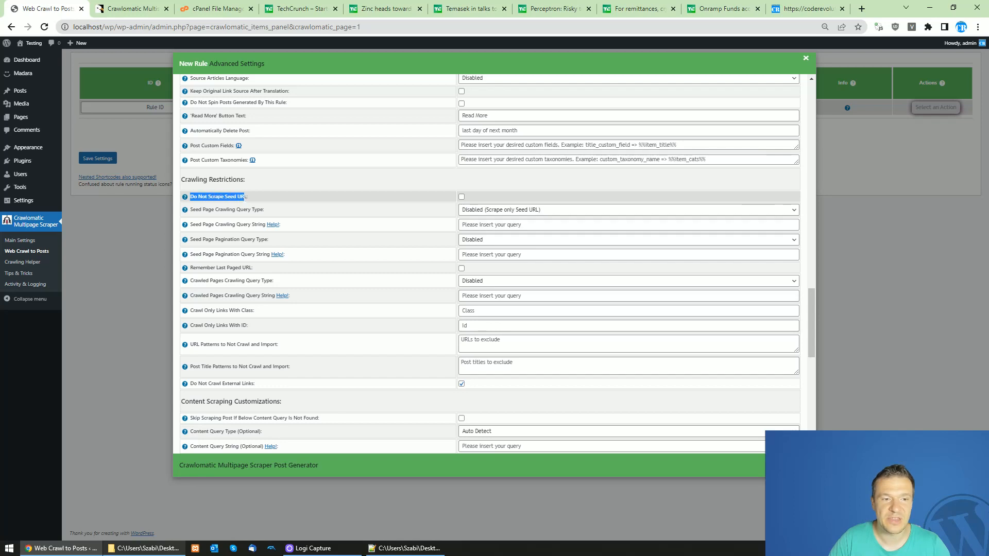
left_click(460, 196)
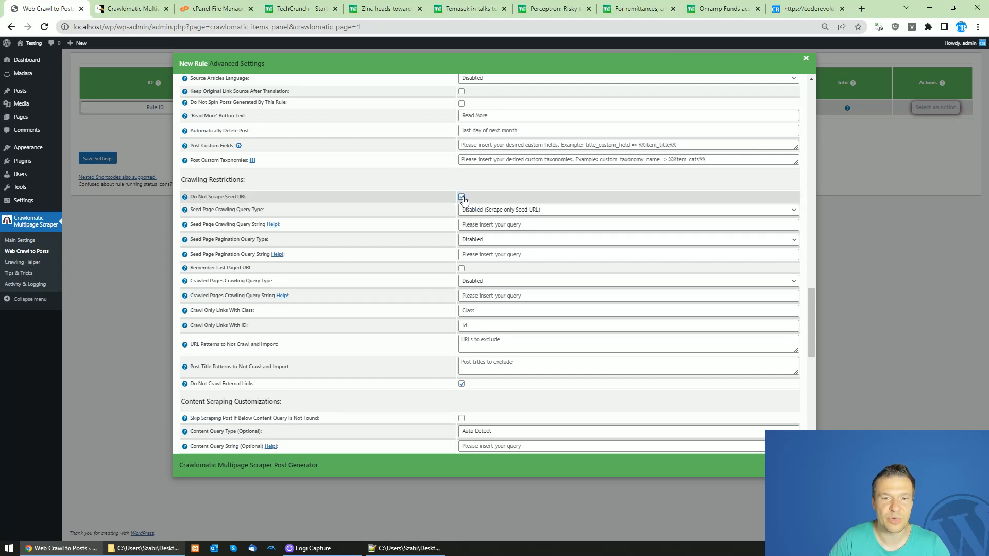
left_click(807, 8)
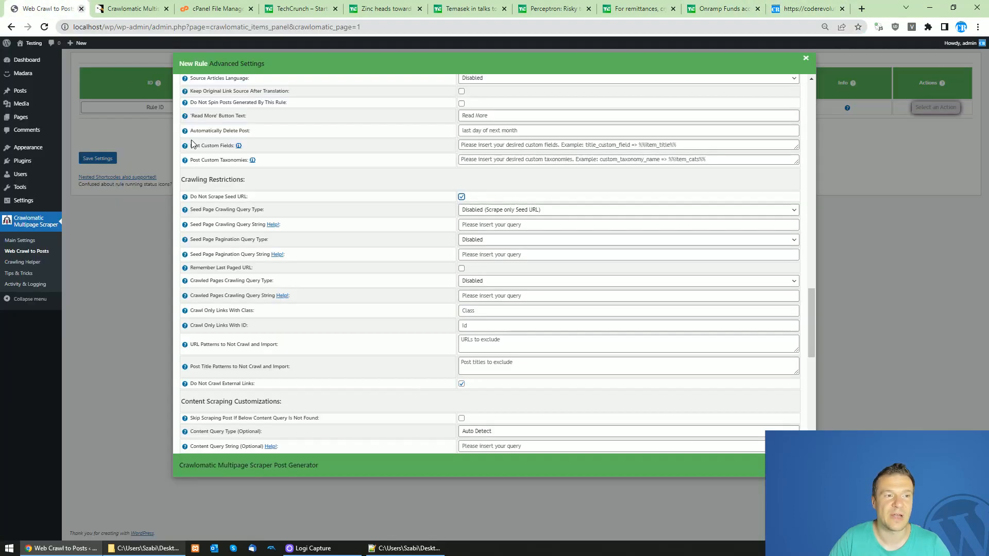
left_click(807, 9)
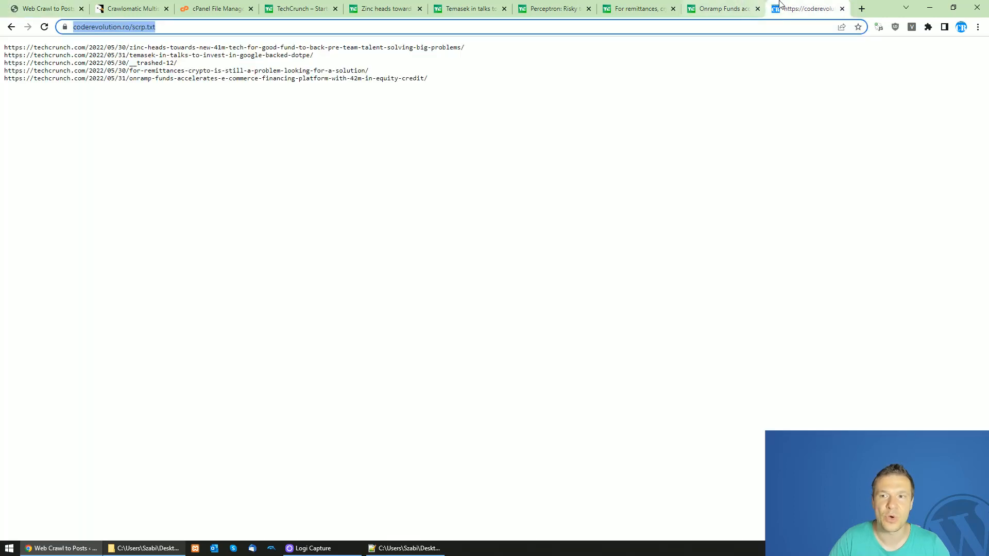
left_click(44, 9)
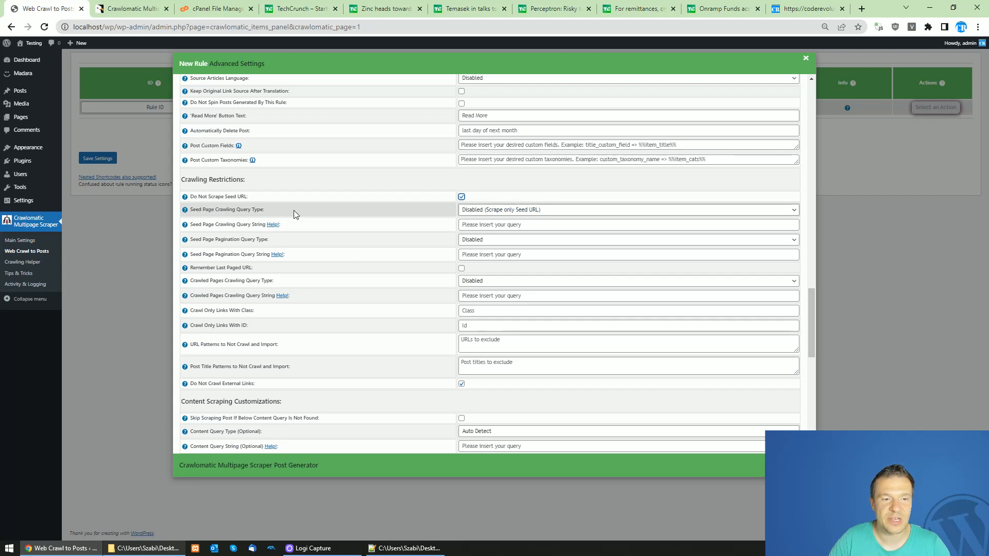
left_click(627, 210)
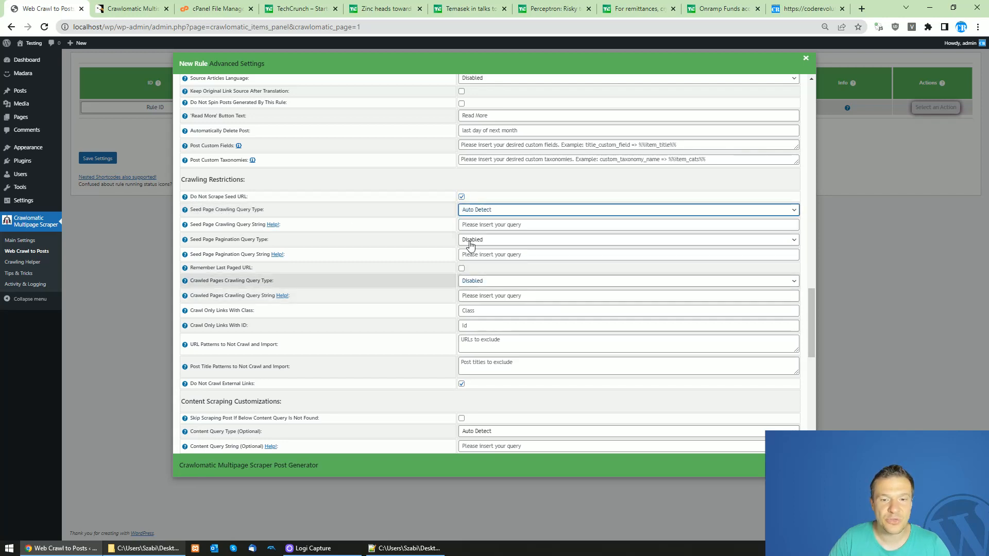
left_click(627, 210)
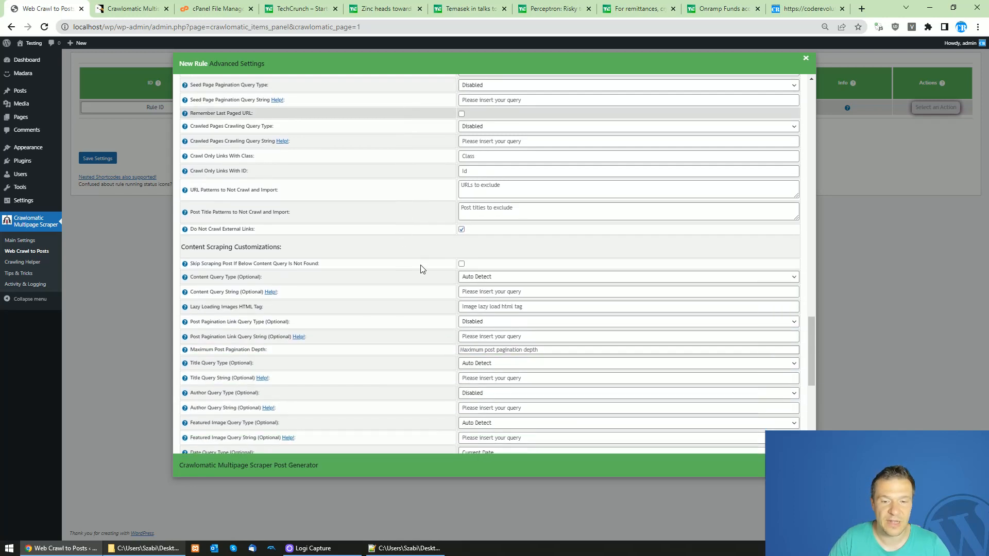
left_click(626, 276)
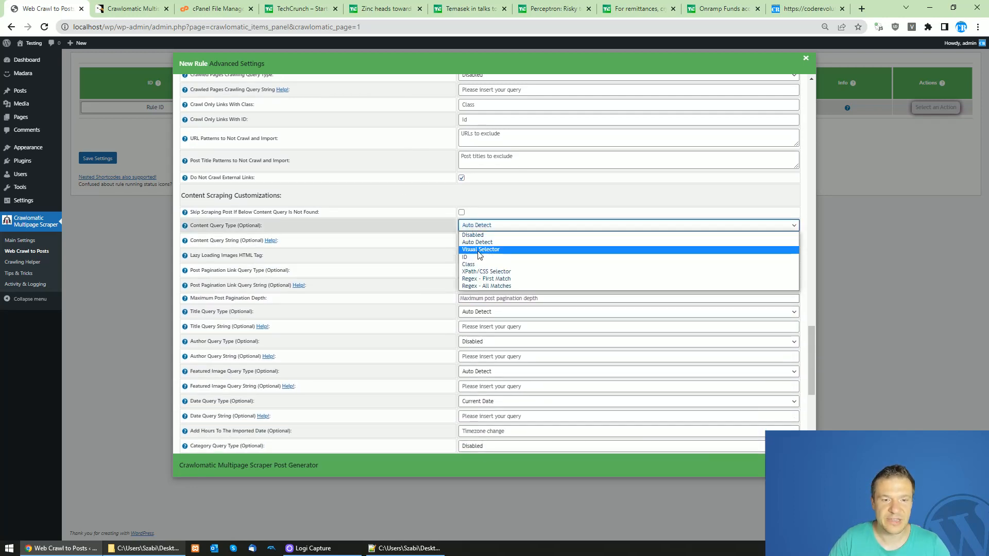
left_click(481, 249)
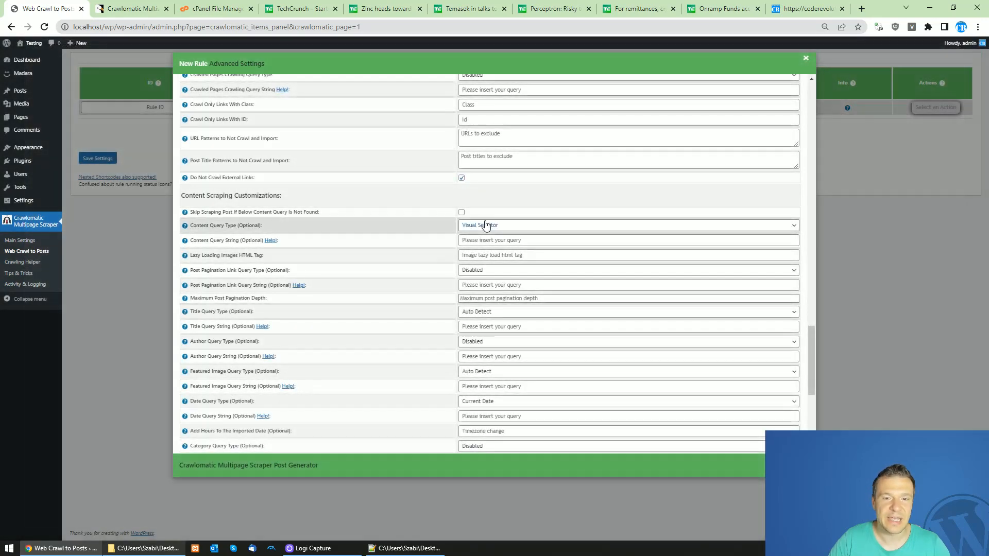
left_click(626, 225)
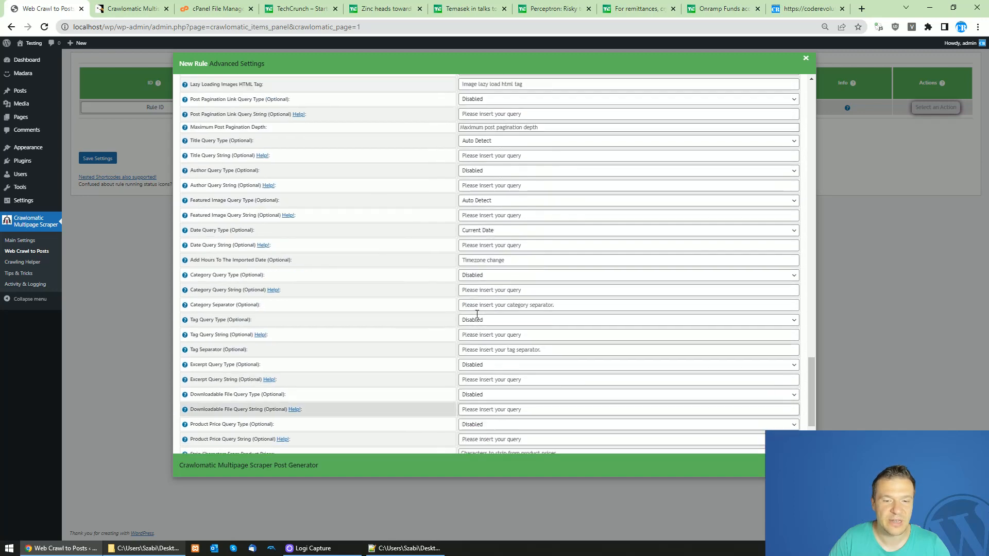
scroll("down", 3)
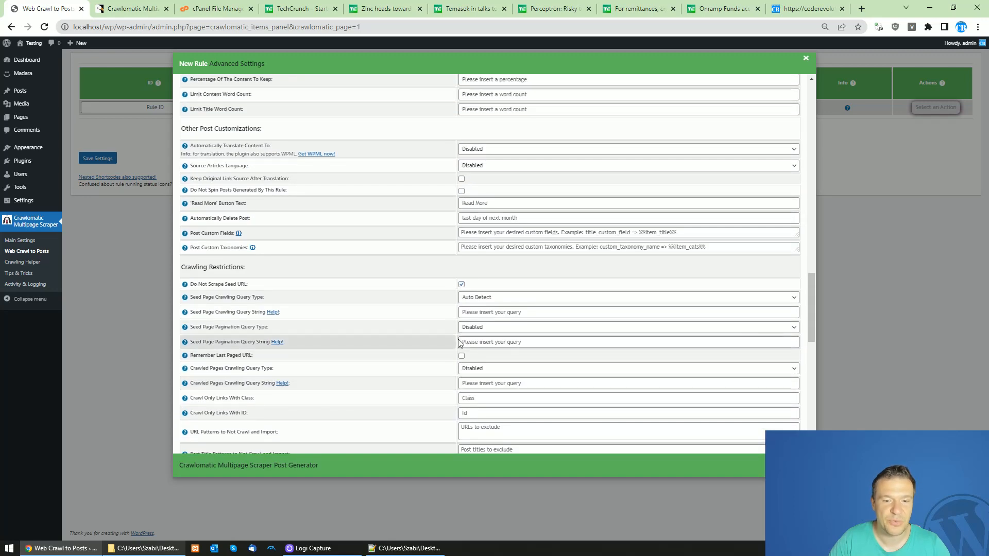
scroll("down", 3)
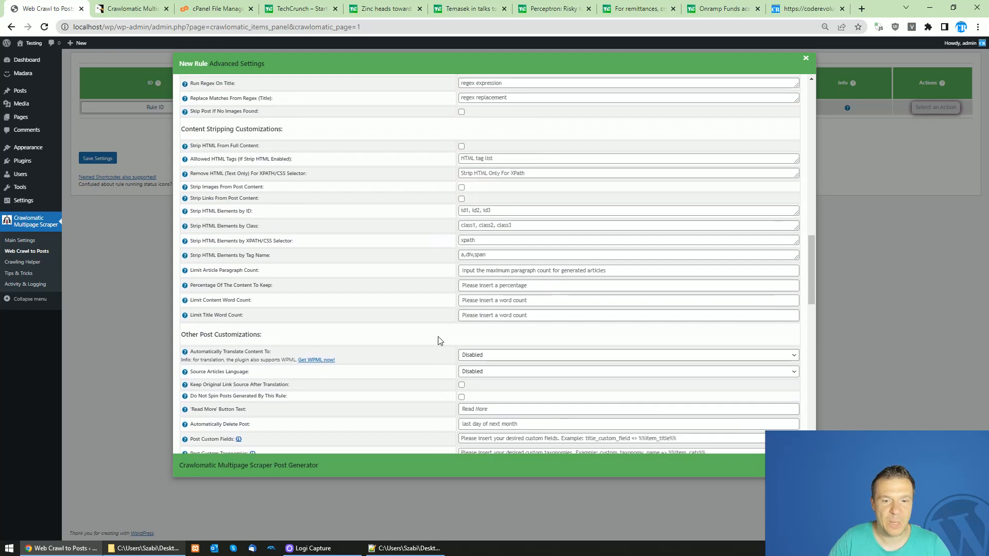
scroll("down", 3)
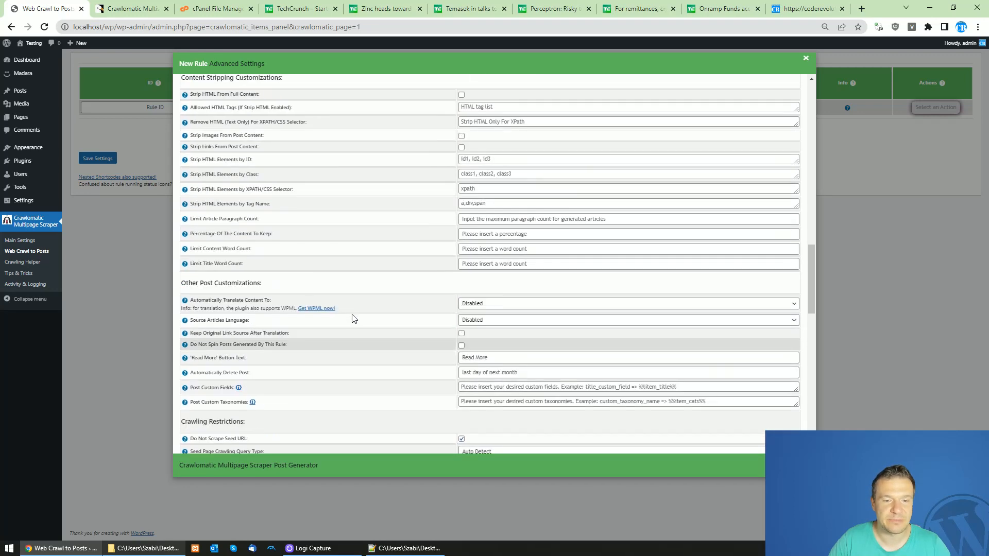
scroll("down", 3)
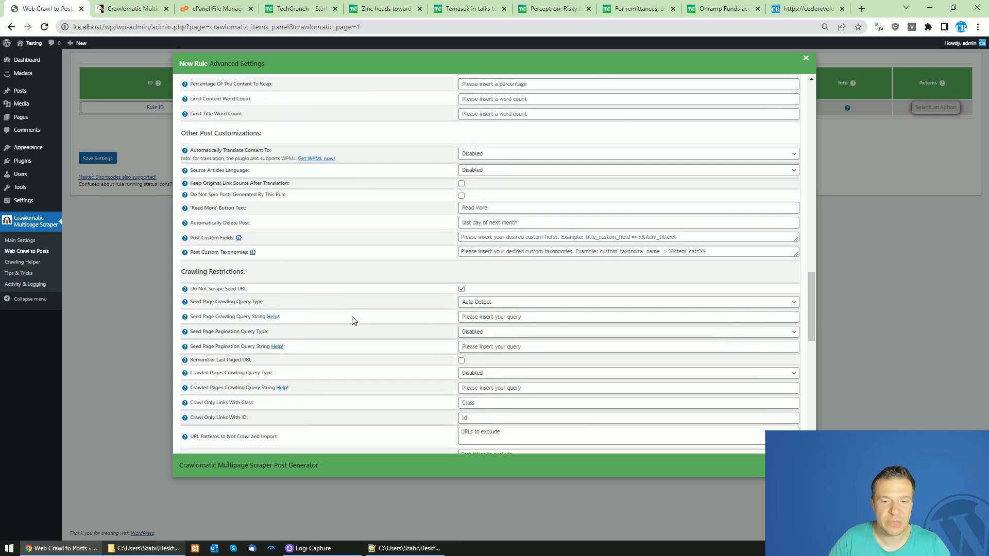
scroll("down", 3)
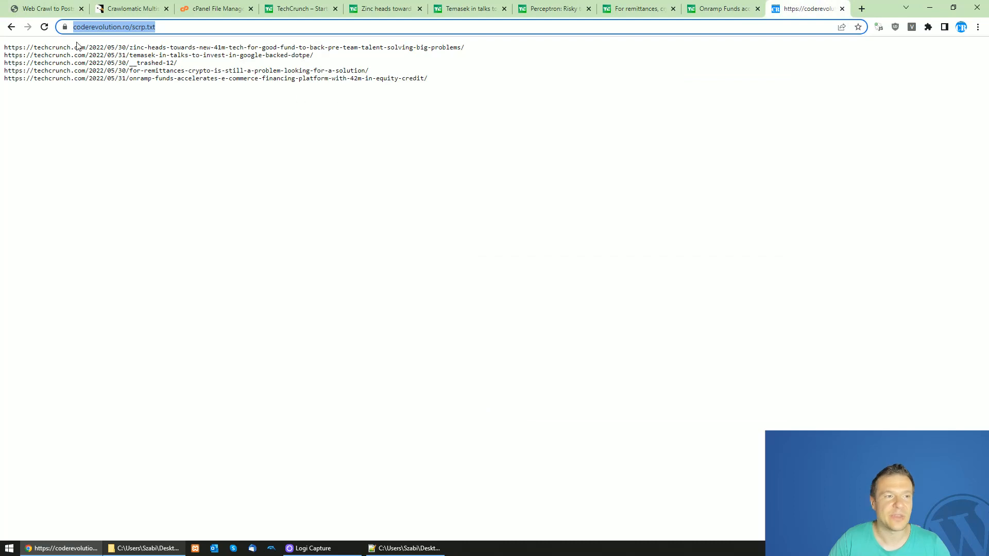
double_click(58, 47)
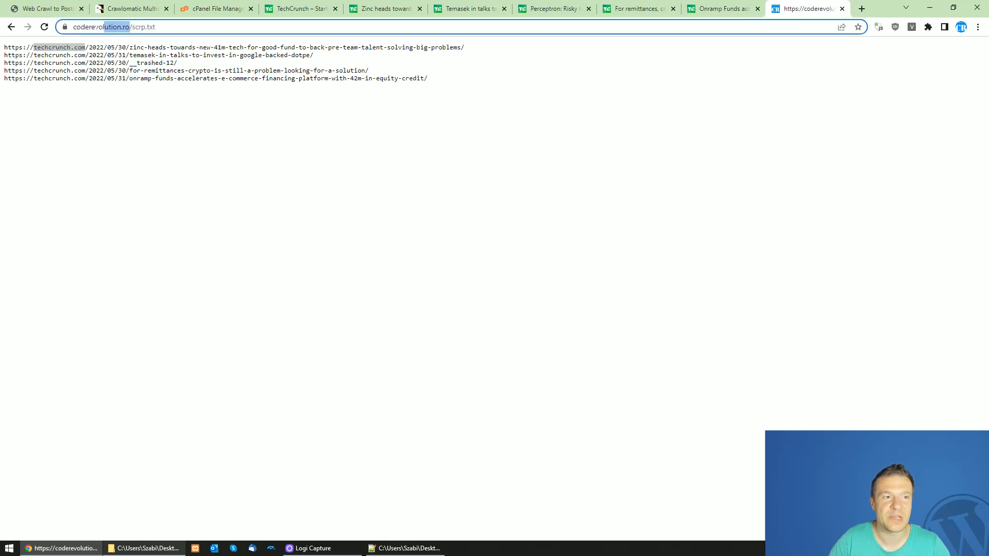
left_click(126, 26)
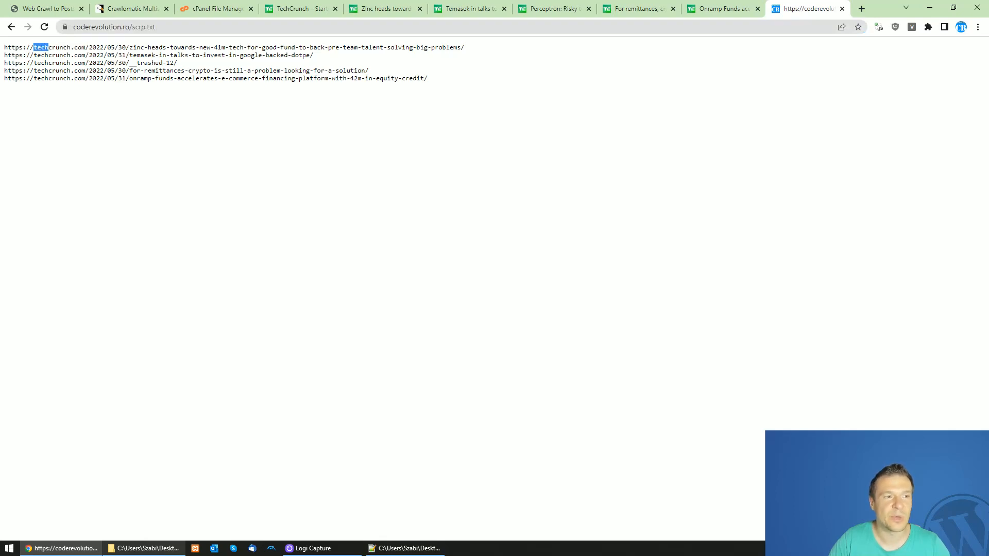
double_click(59, 47)
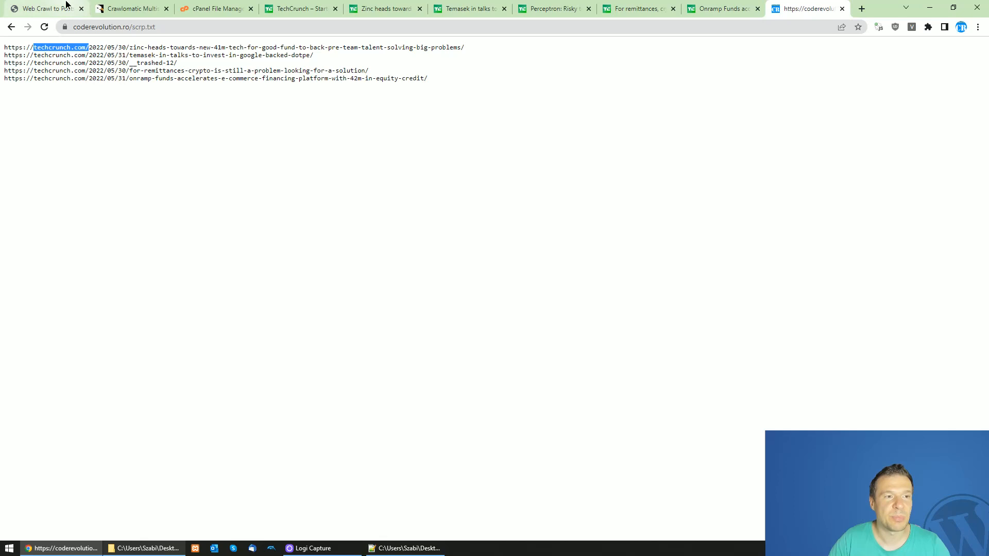
- Untick 'Do Not Crawl External Links' in the rule's advanced settings, checking scrp.txt again
left_click(44, 8)
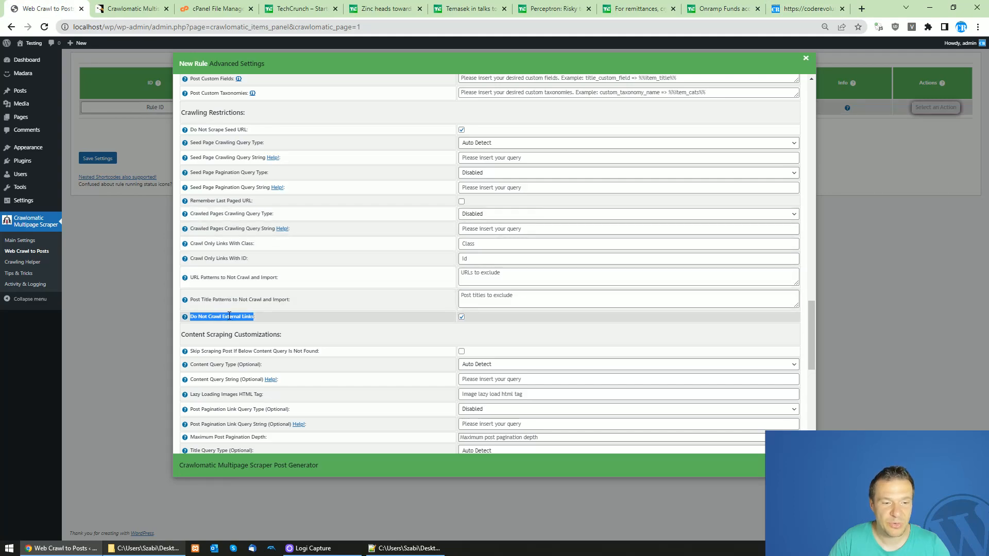
left_click(461, 317)
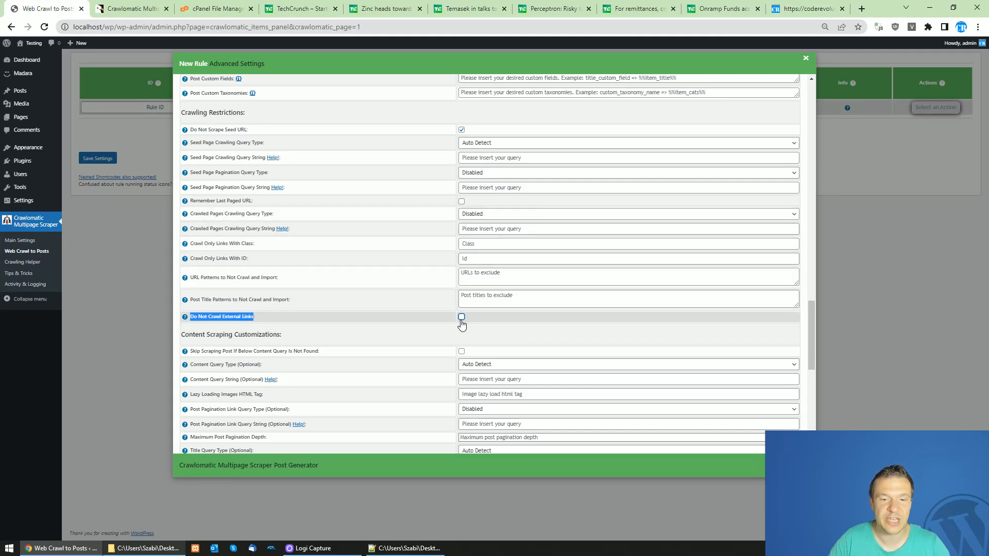
left_click(807, 8)
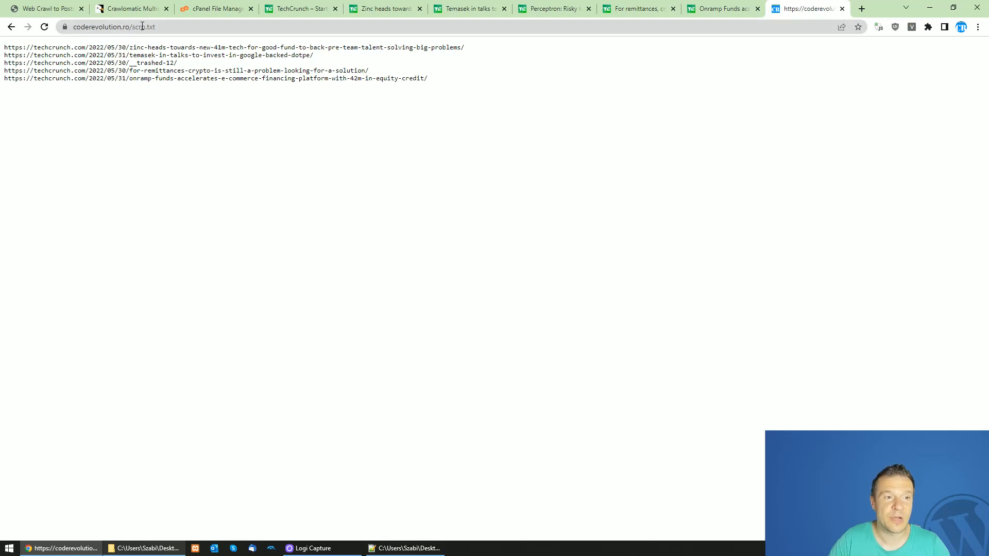
left_click(44, 9)
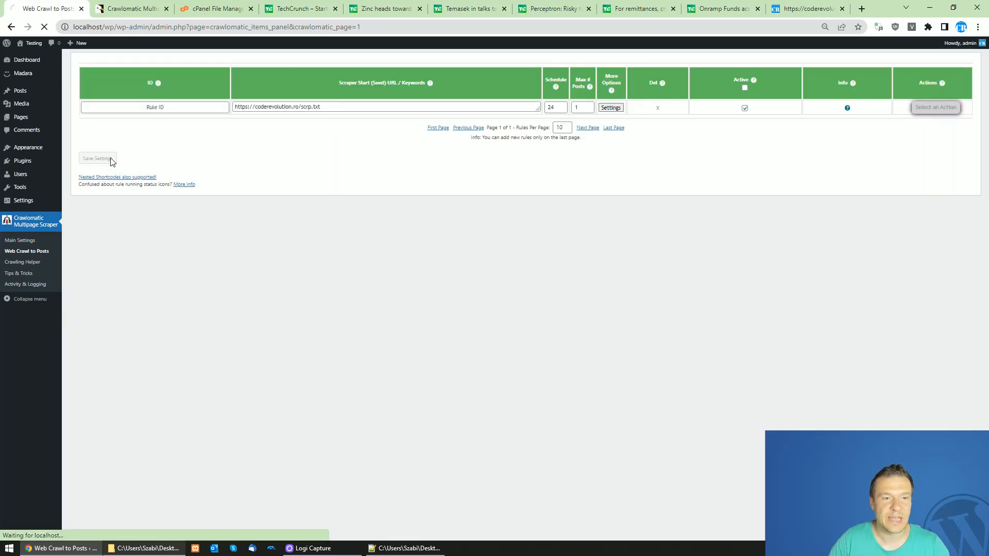
- Click Save Settings, then visit the front-end site showing the Zinc fund article
left_click(935, 107)
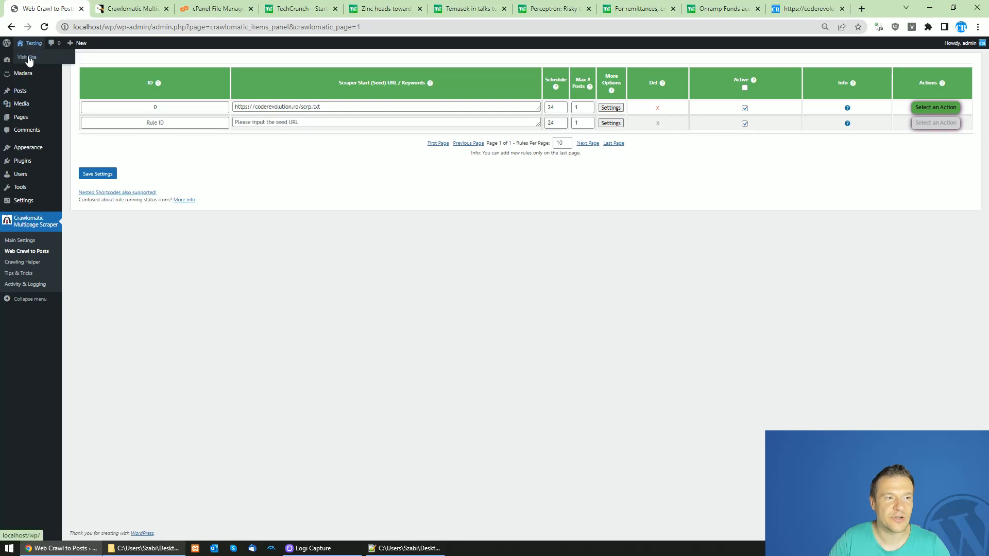
left_click(935, 107)
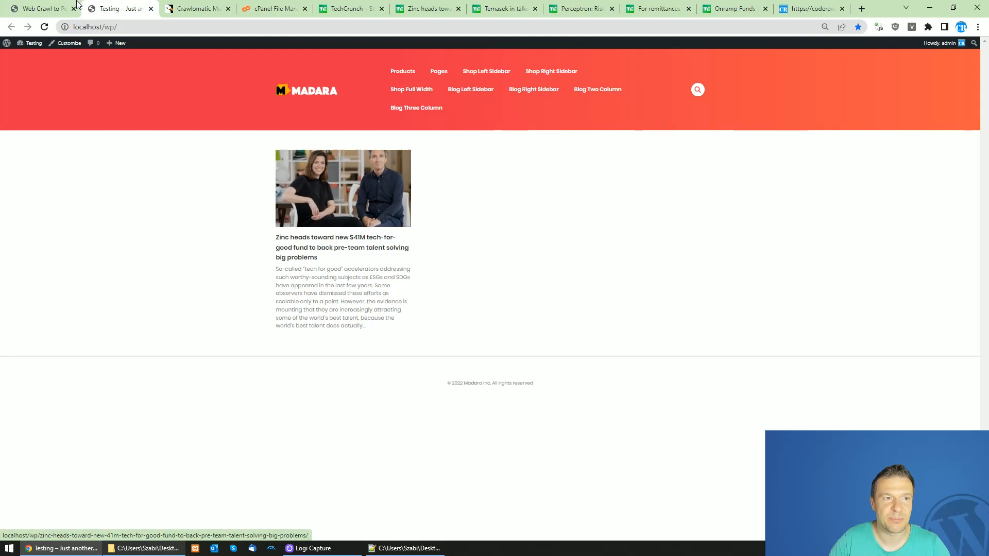
left_click(342, 247)
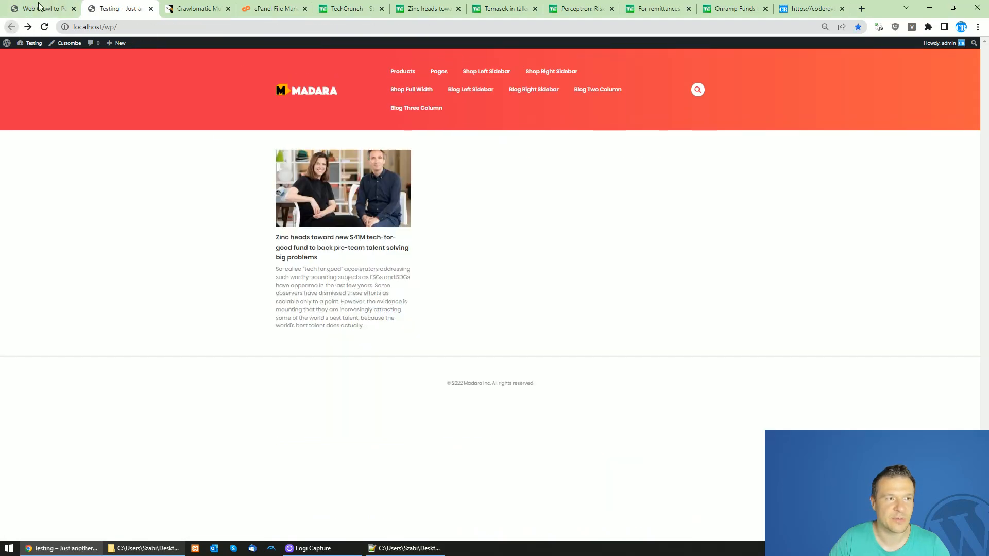
- Raise Max # Posts to 3, run the rule now, and check five imported posts
left_click(41, 8)
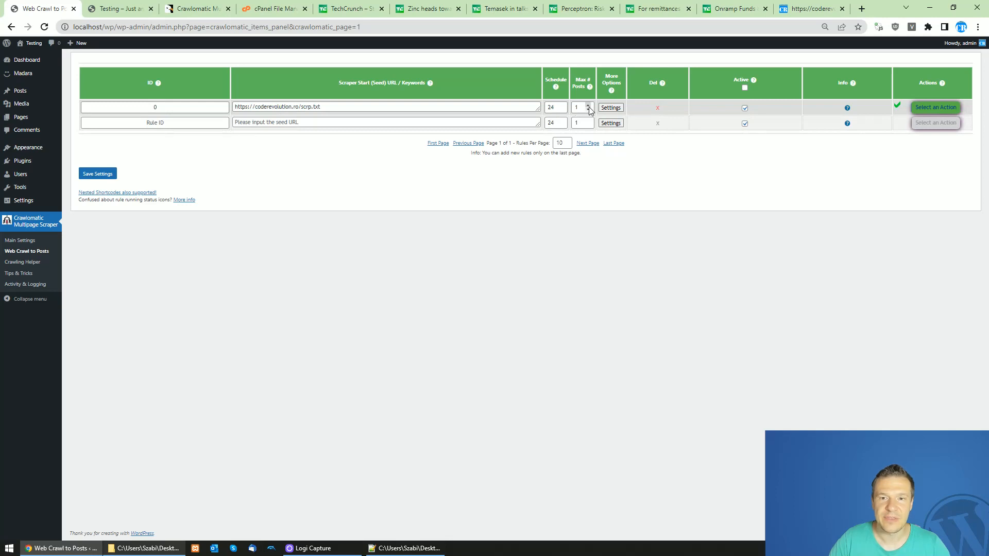
left_click(588, 105)
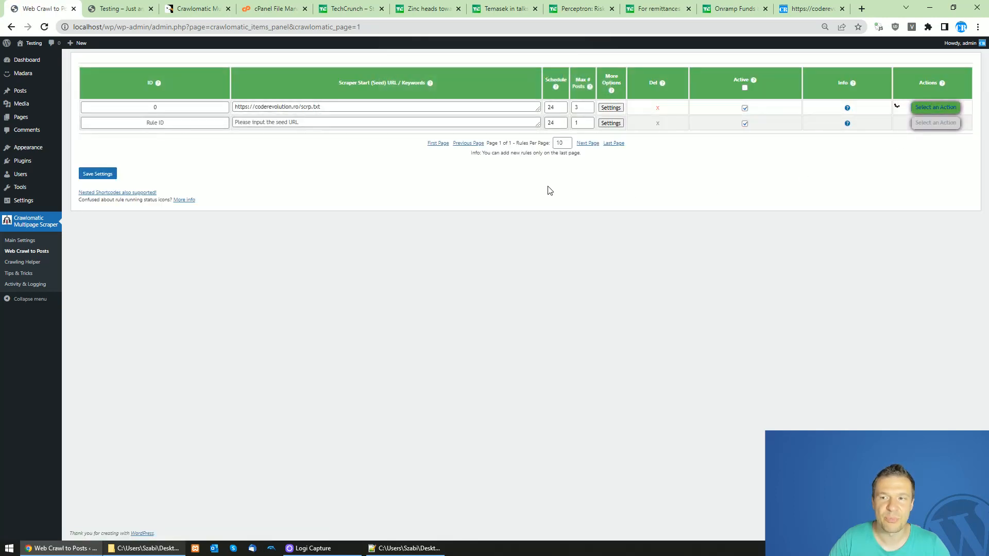
mouse_move(370, 168)
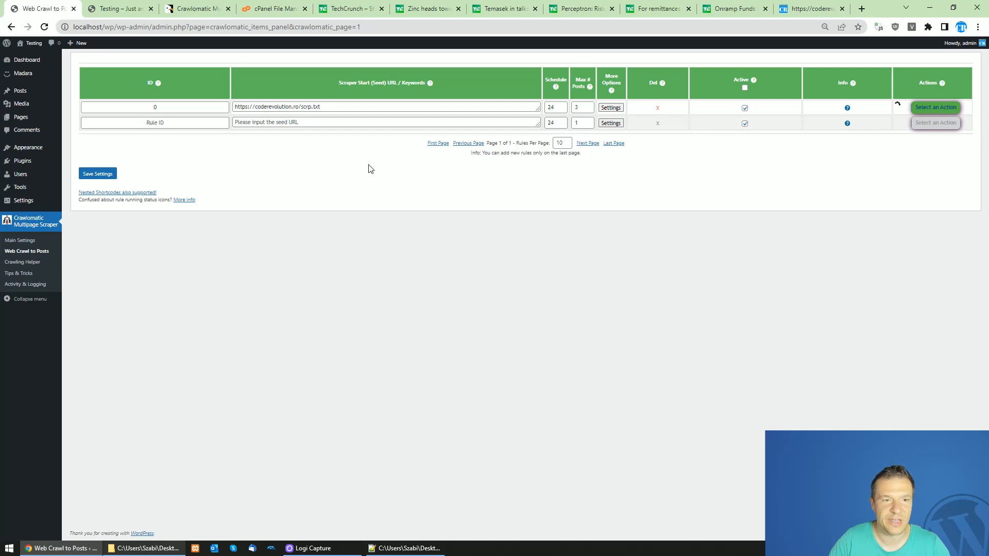
left_click(578, 108)
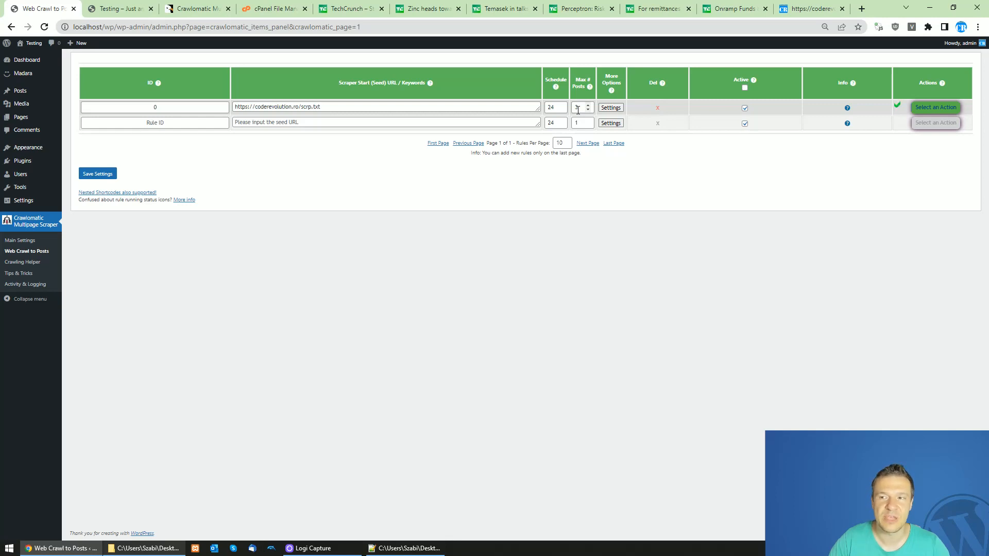
left_click(120, 8)
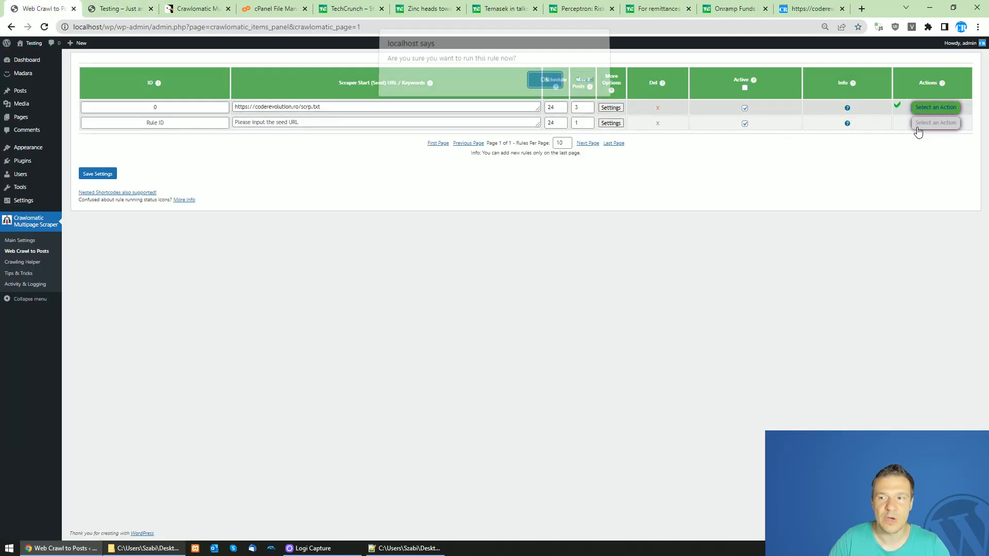
left_click(545, 81)
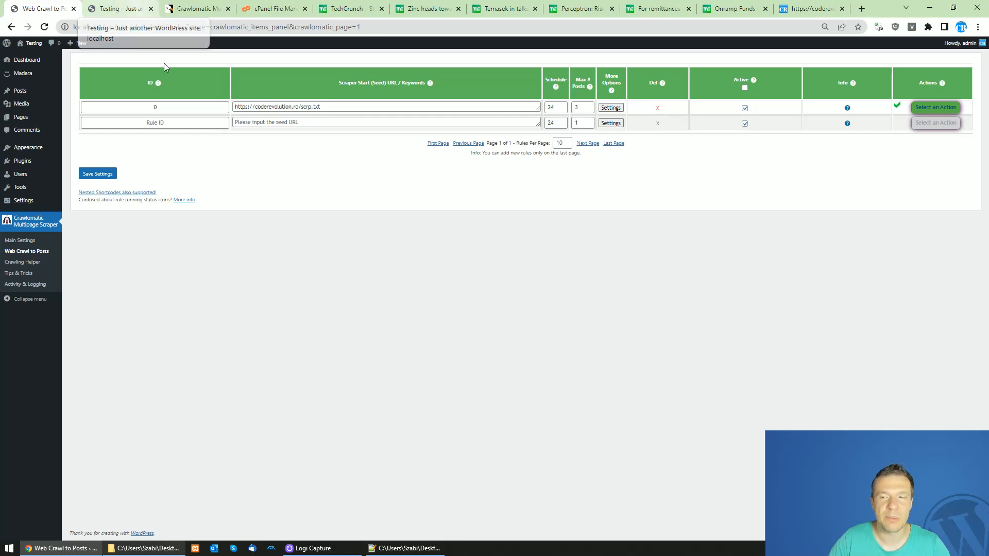
left_click(117, 9)
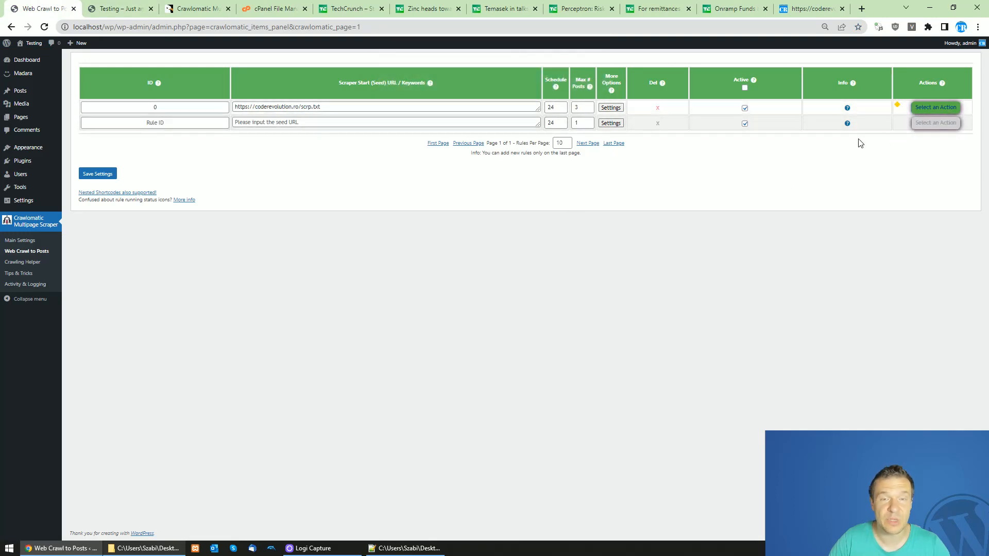
left_click(118, 8)
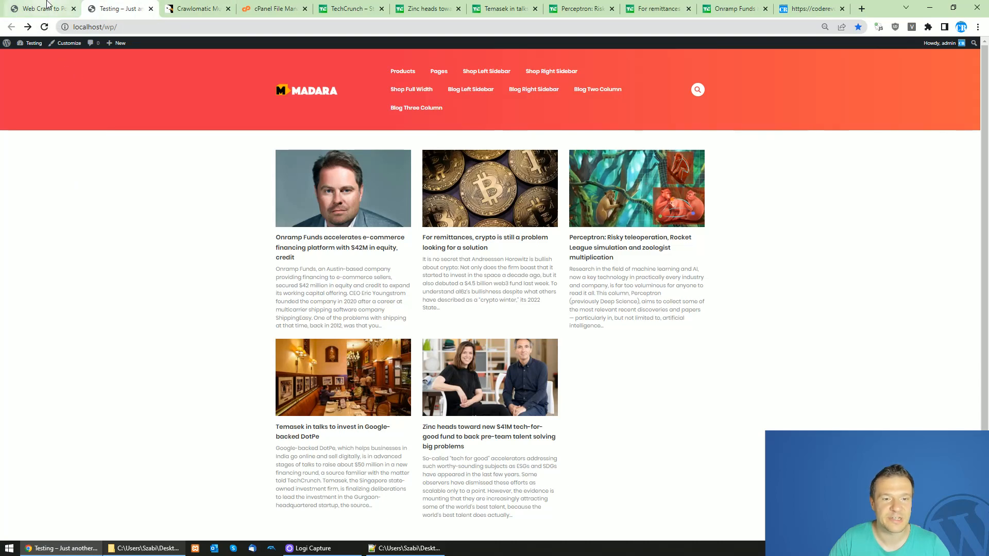
- Cross-check the site's five imported TechCrunch posts against the five scrp.txt links, ending on the Crawlomatic rule list
left_click(42, 8)
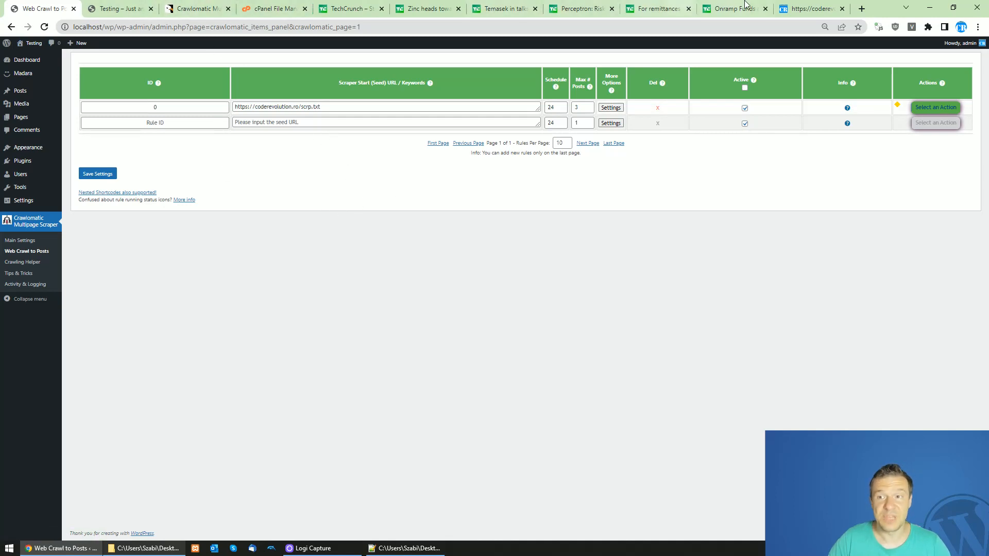
left_click(811, 8)
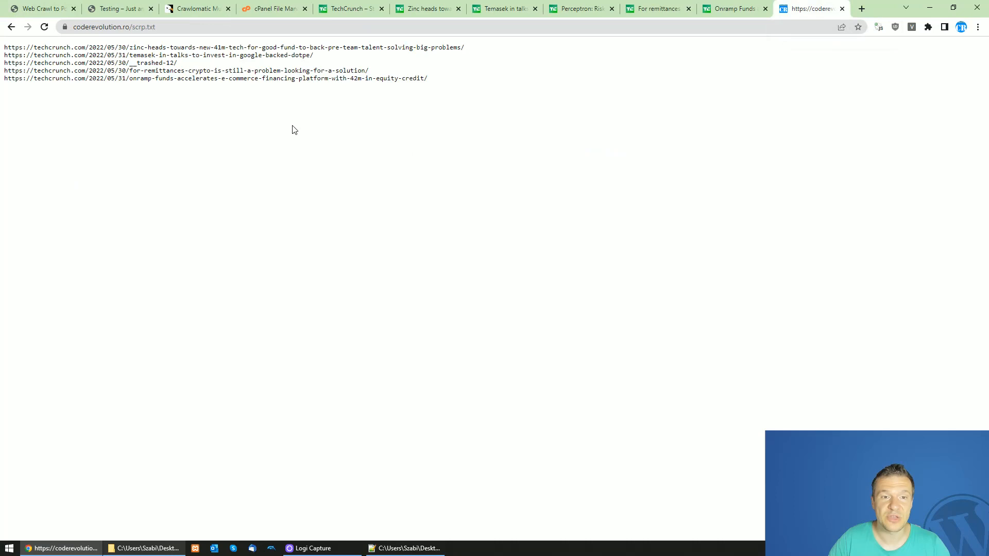
left_click(117, 8)
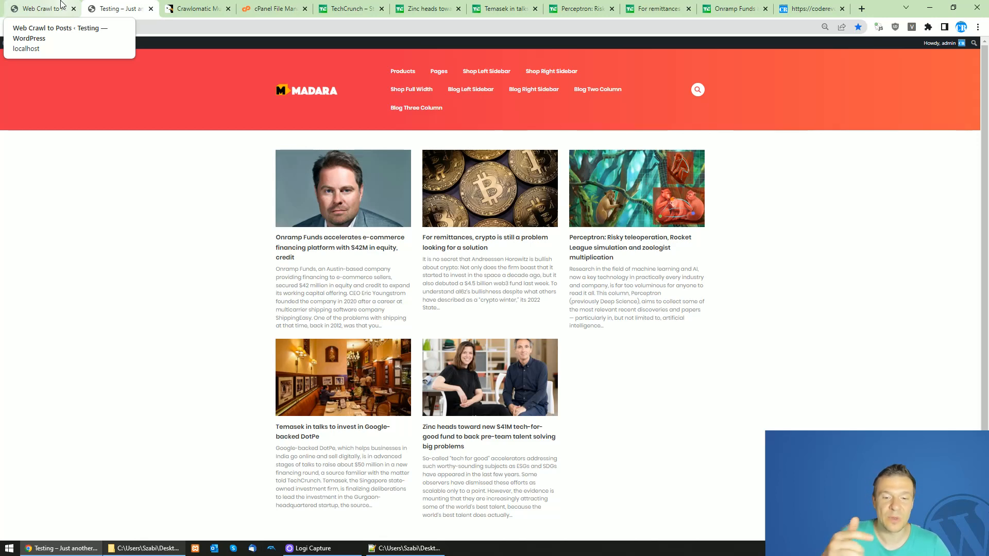
left_click(37, 8)
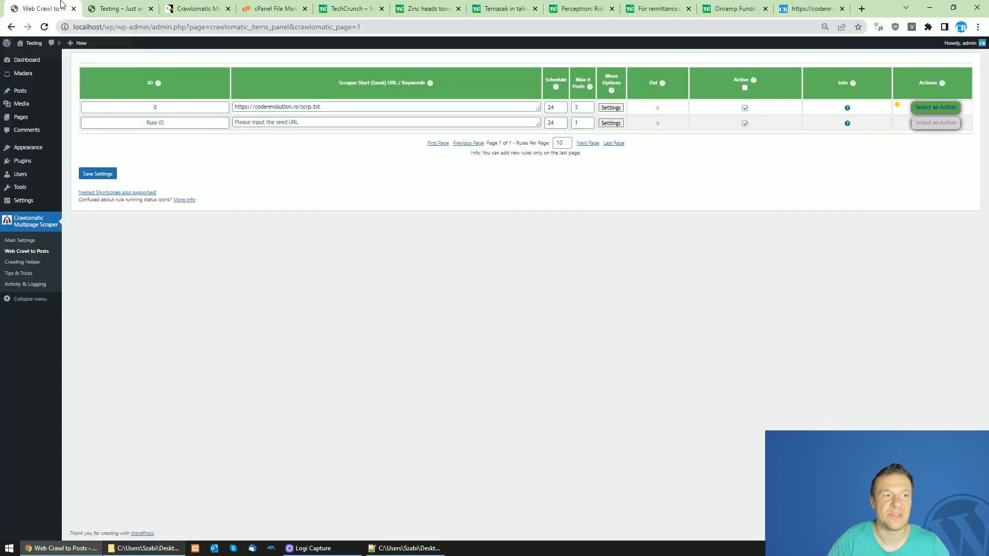
mouse_move(269, 172)
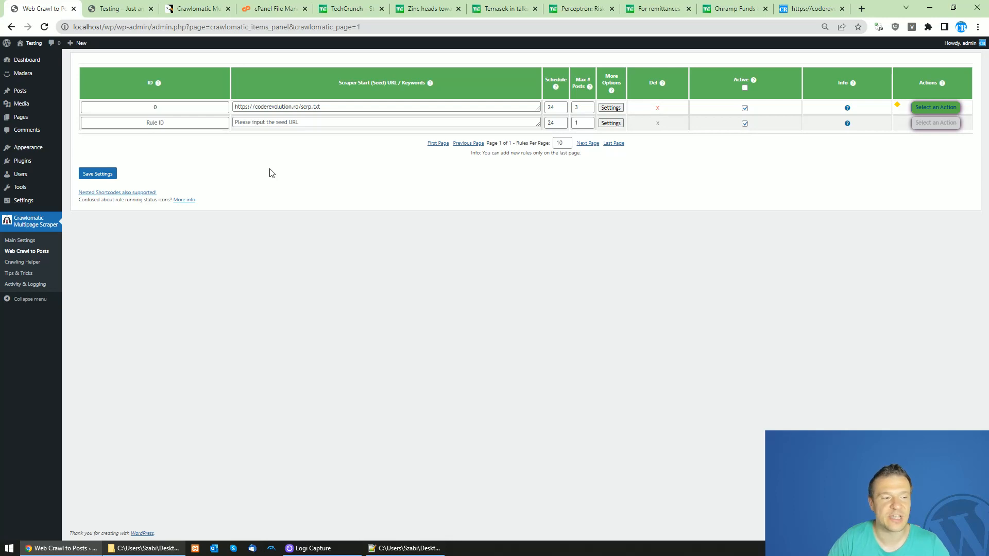